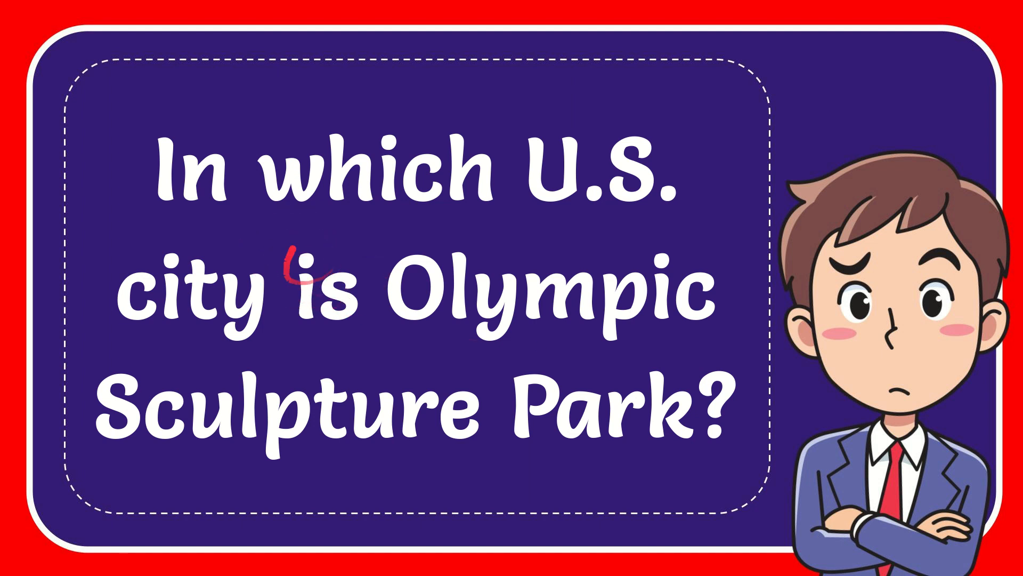
pyautogui.moveTo(411, 326)
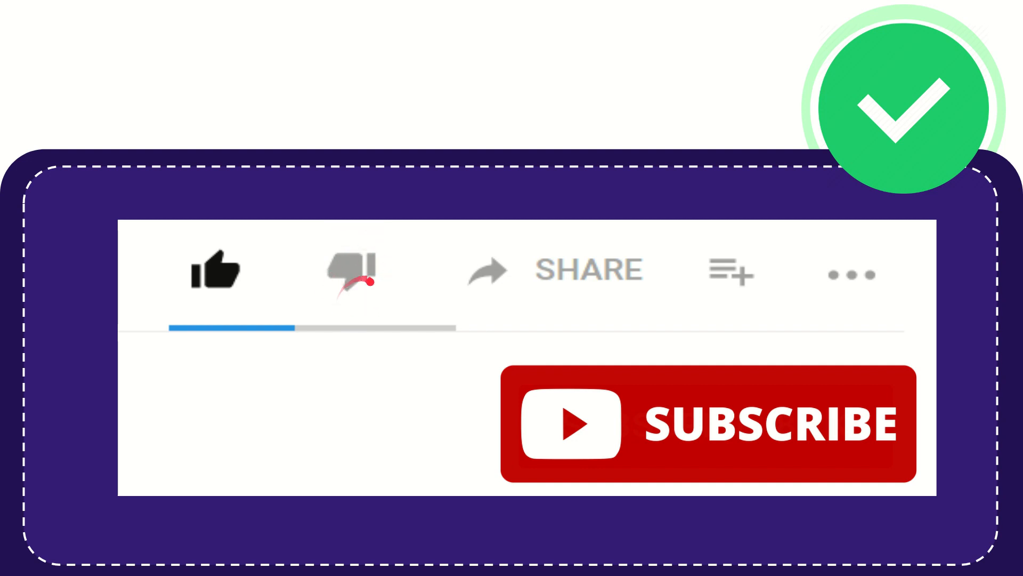
pyautogui.moveTo(502, 274)
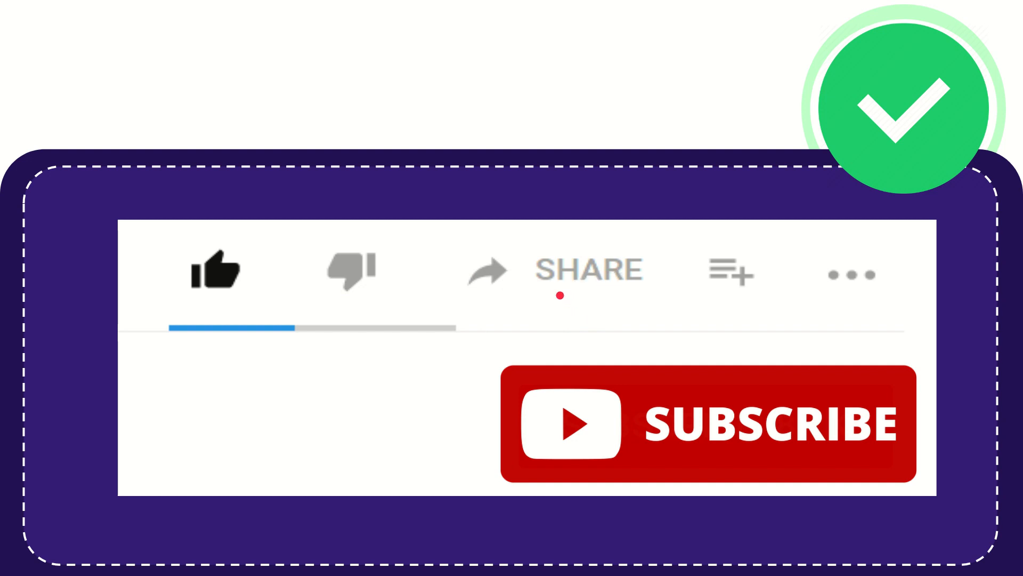
pyautogui.moveTo(594, 313)
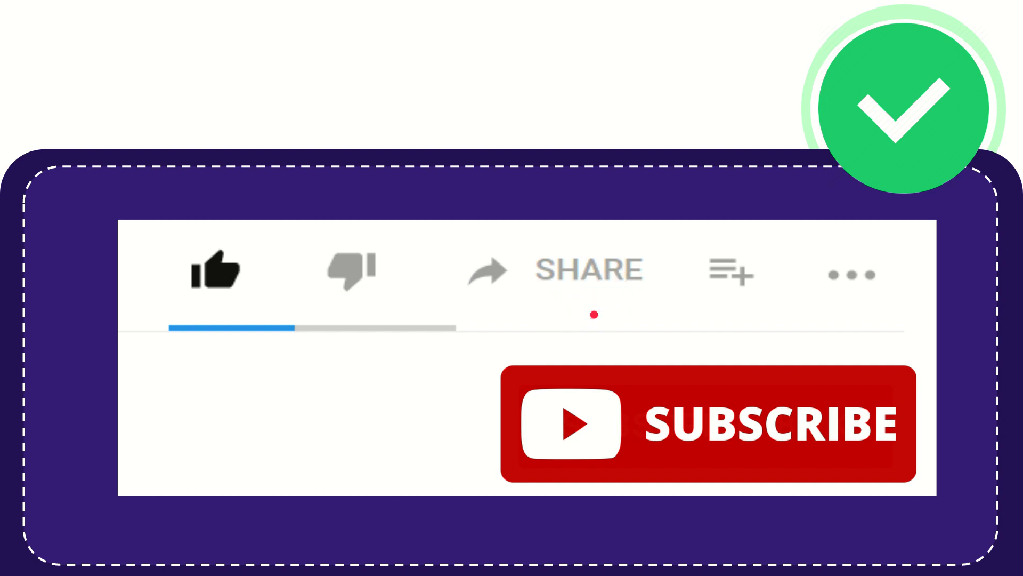